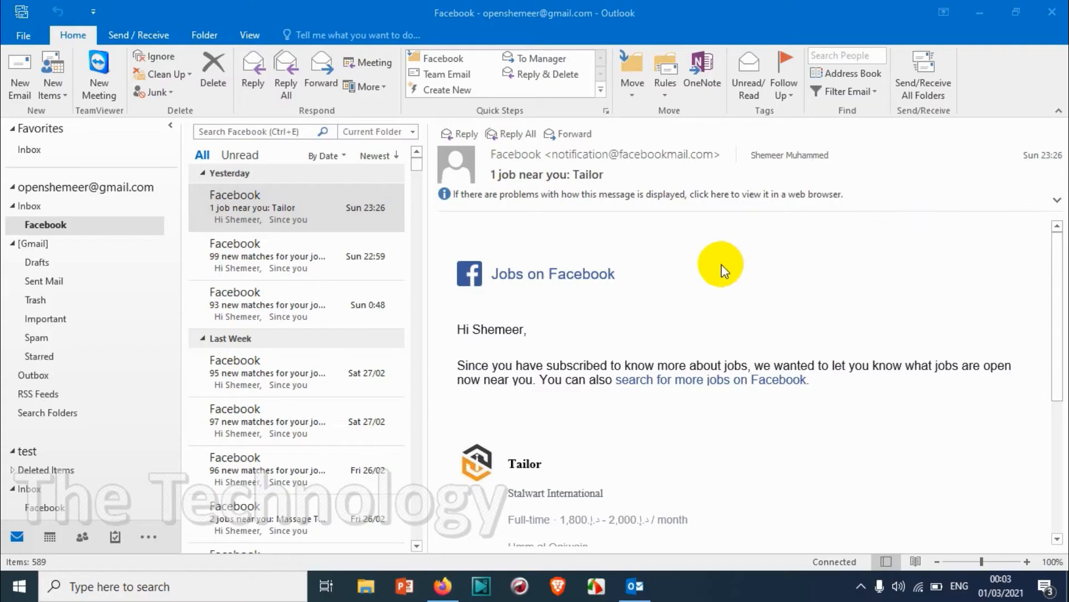
mouse_move(712, 260)
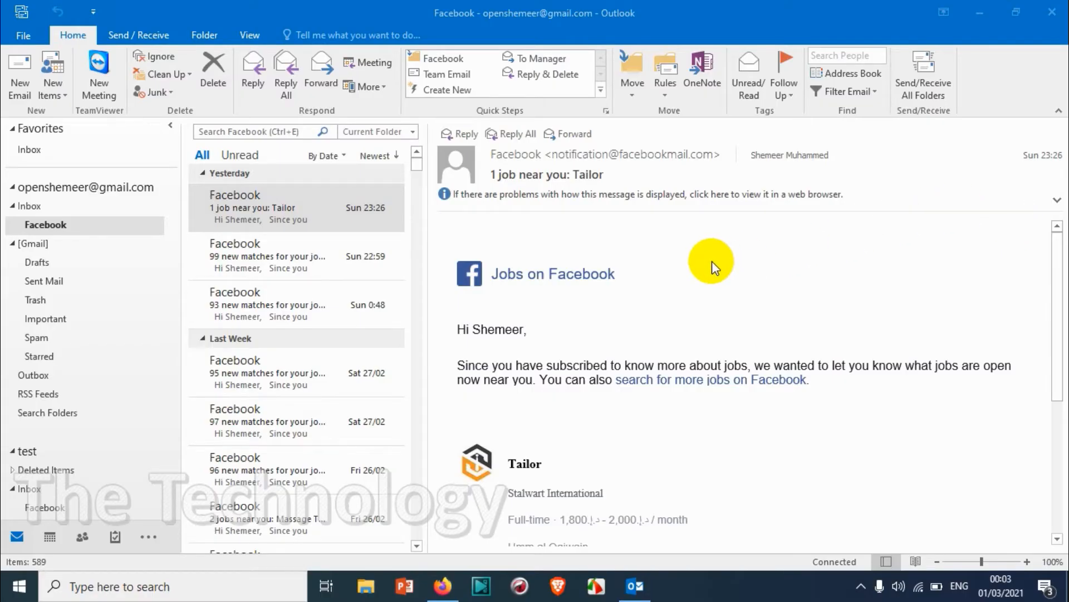
mouse_move(699, 251)
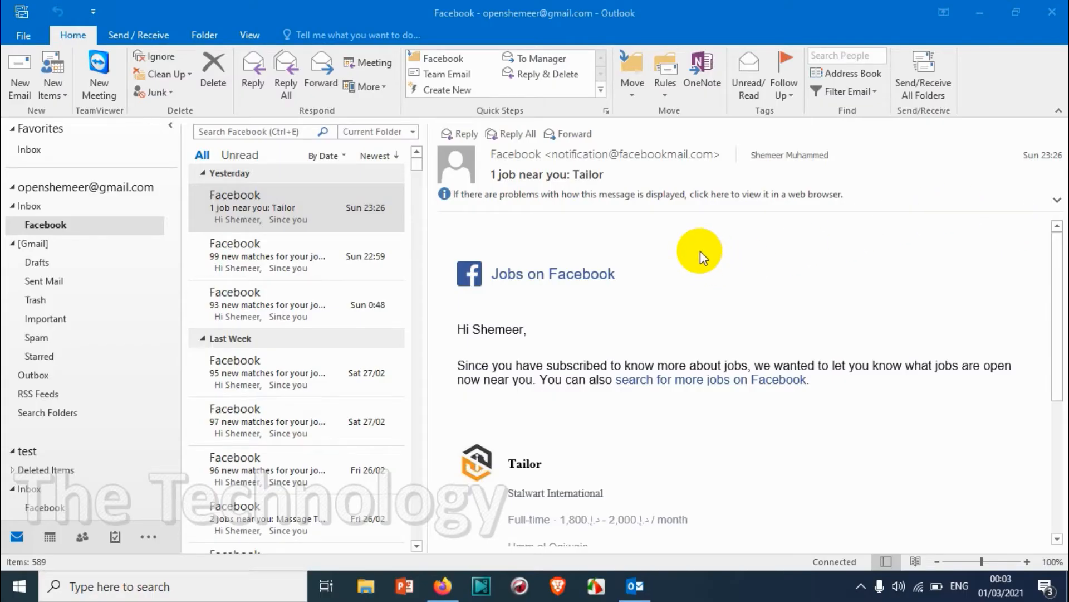
mouse_move(308, 304)
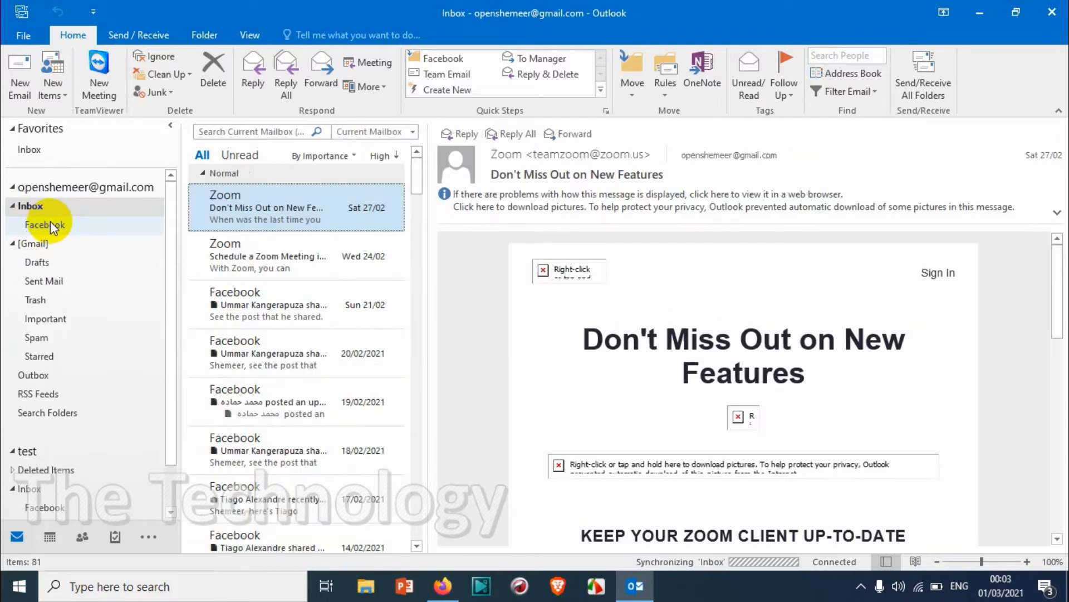
Open the Facebook subfolder under Inbox to list its job notifications
left_click(45, 224)
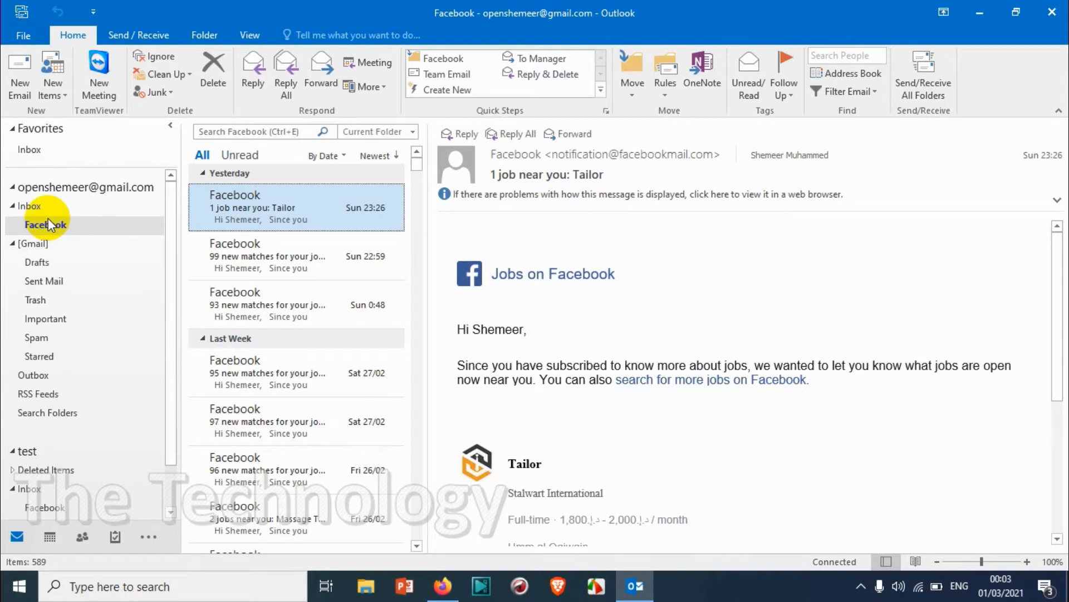
mouse_move(75, 231)
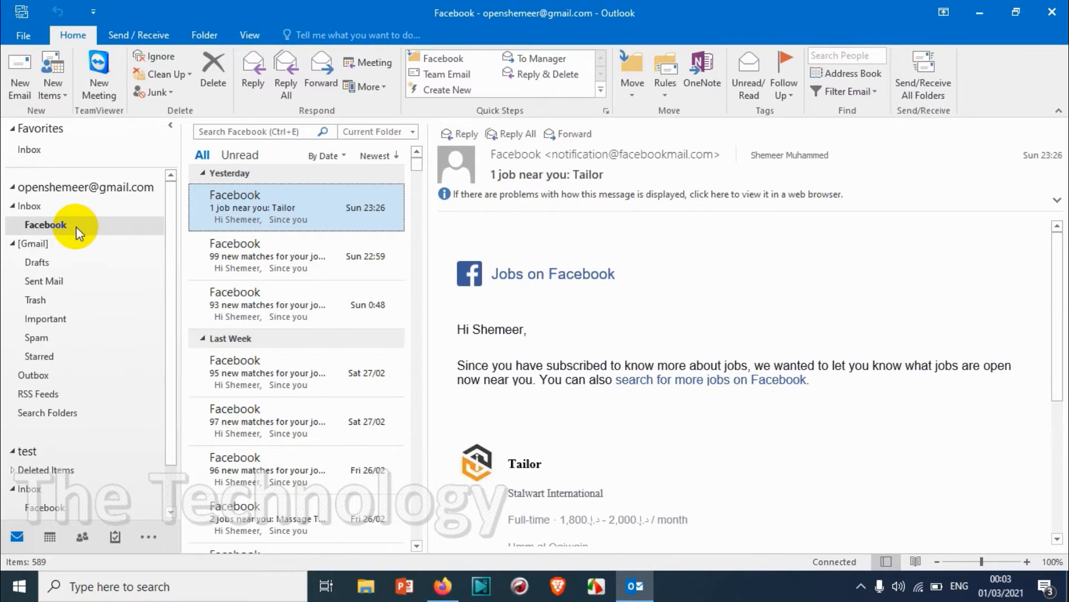
mouse_move(68, 224)
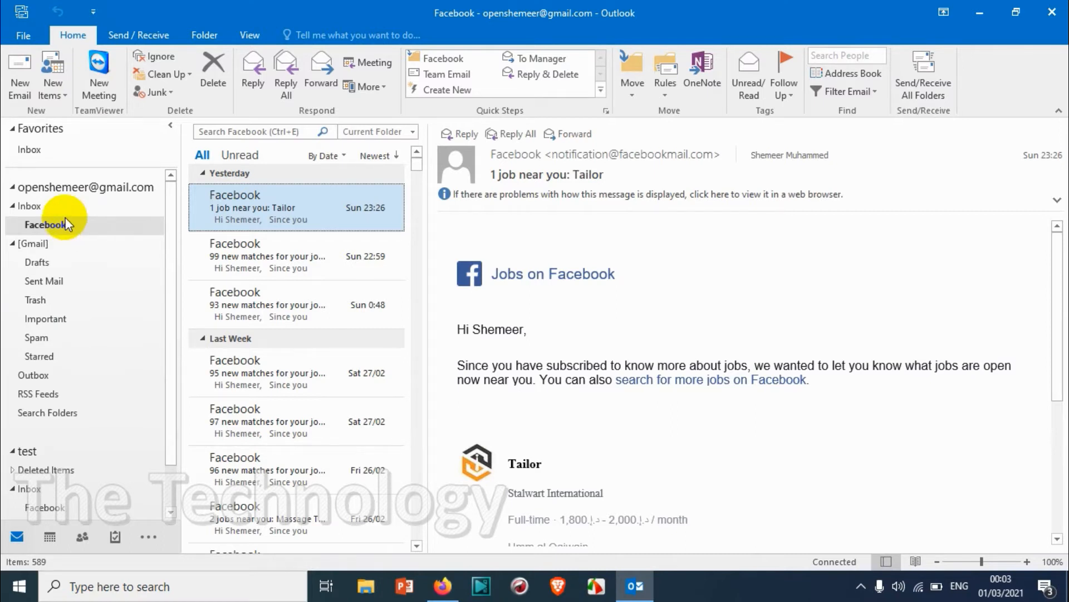
mouse_move(54, 231)
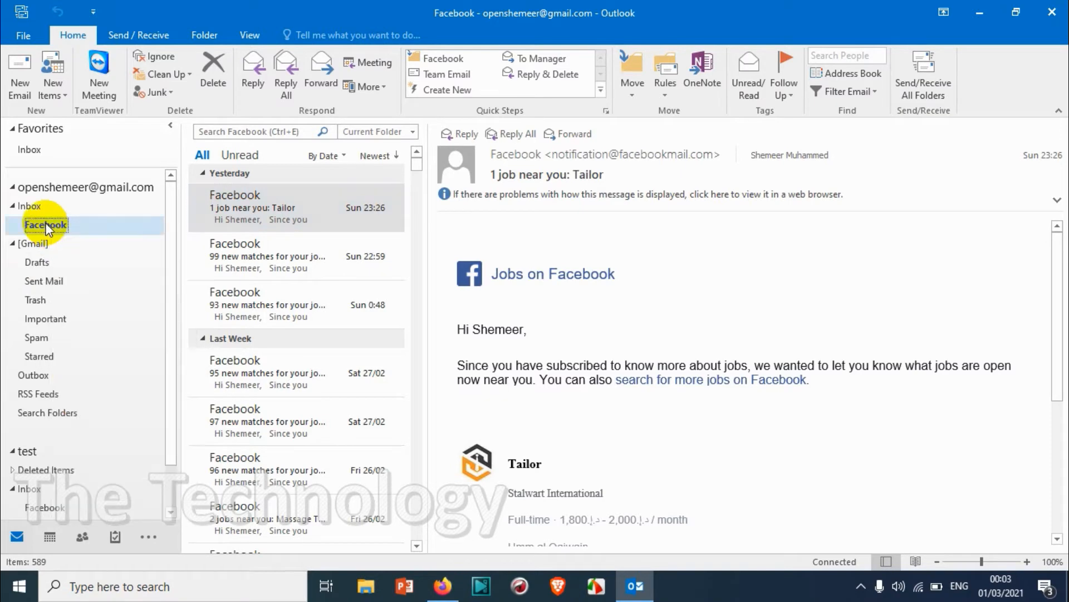
Add the Facebook folder to Favorites through its context menu's Show in Favorites
right_click(46, 224)
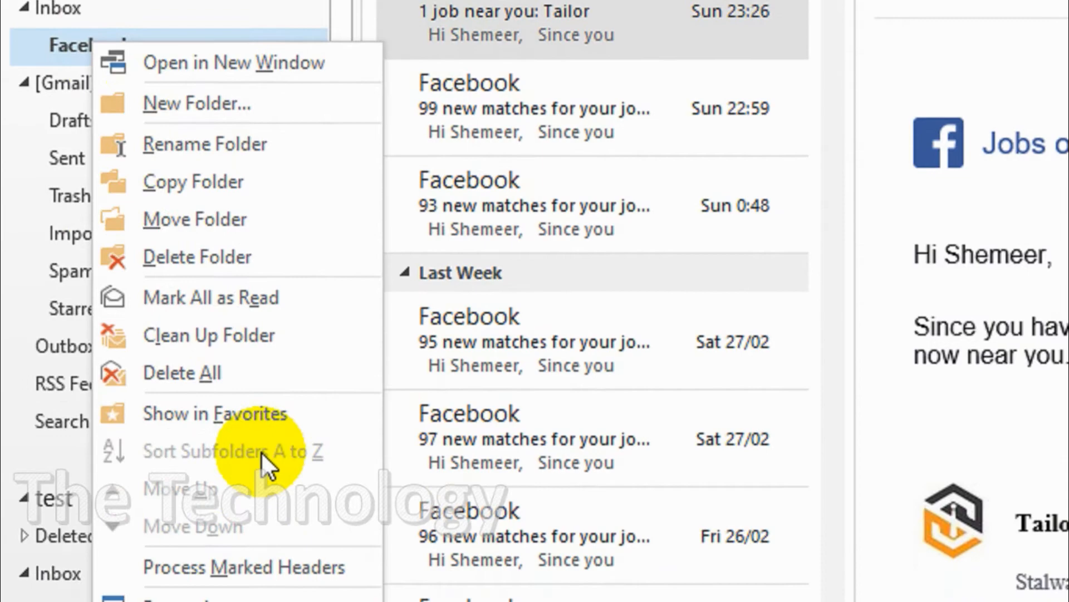
mouse_move(179, 413)
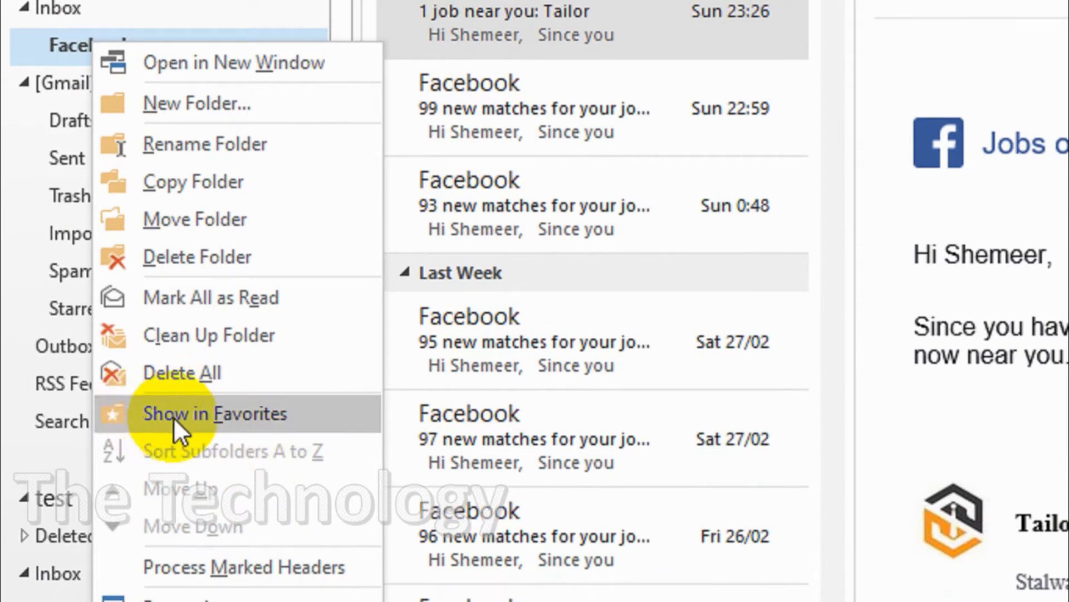
left_click(218, 413)
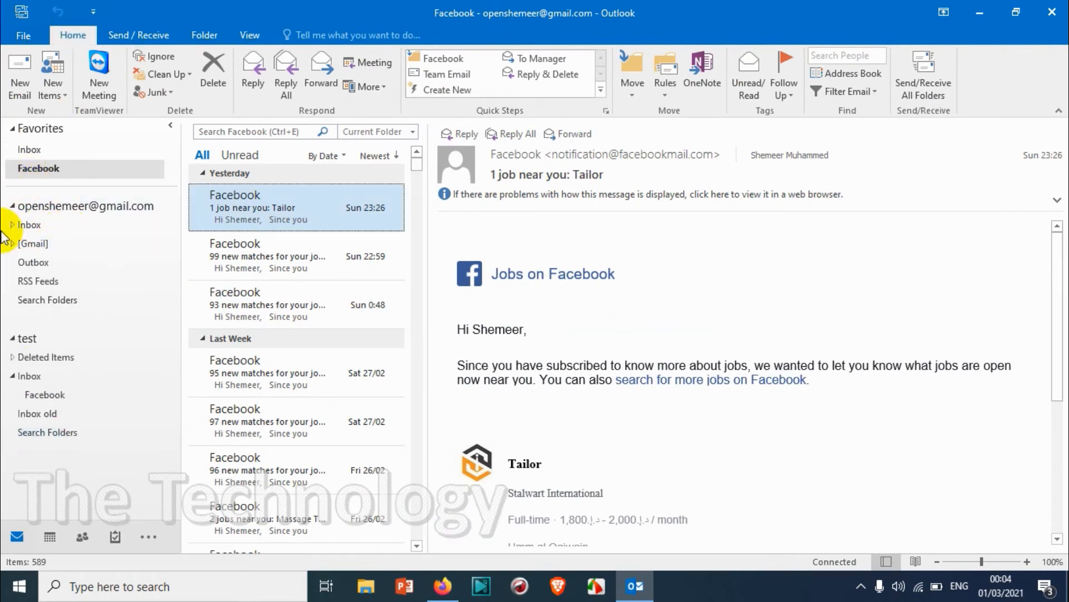
Remove Facebook from Favorites via its context menu, leaving only Inbox listed there
left_click(12, 225)
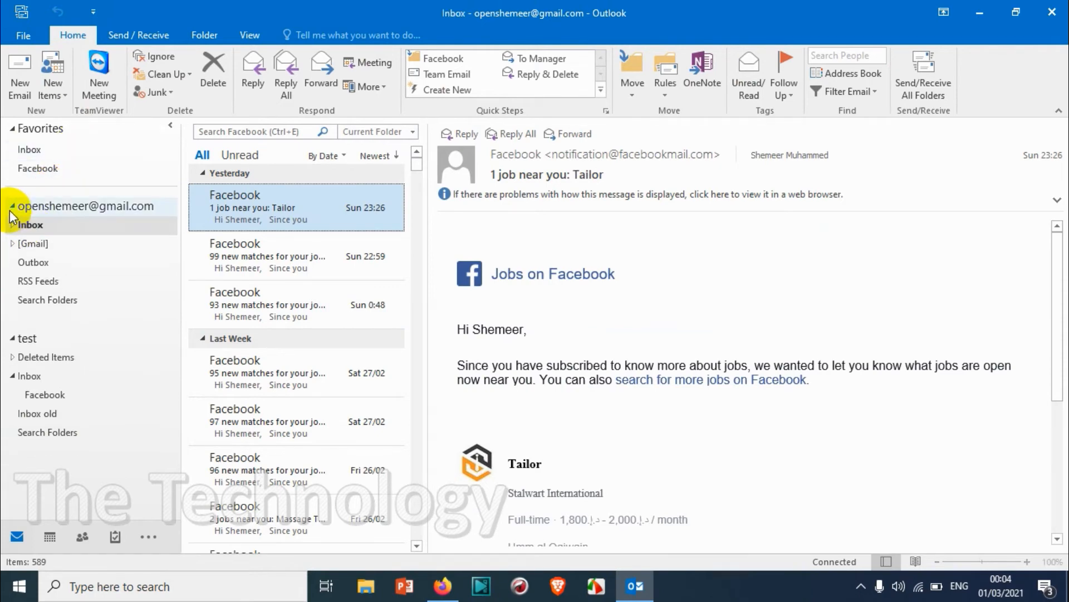
left_click(38, 168)
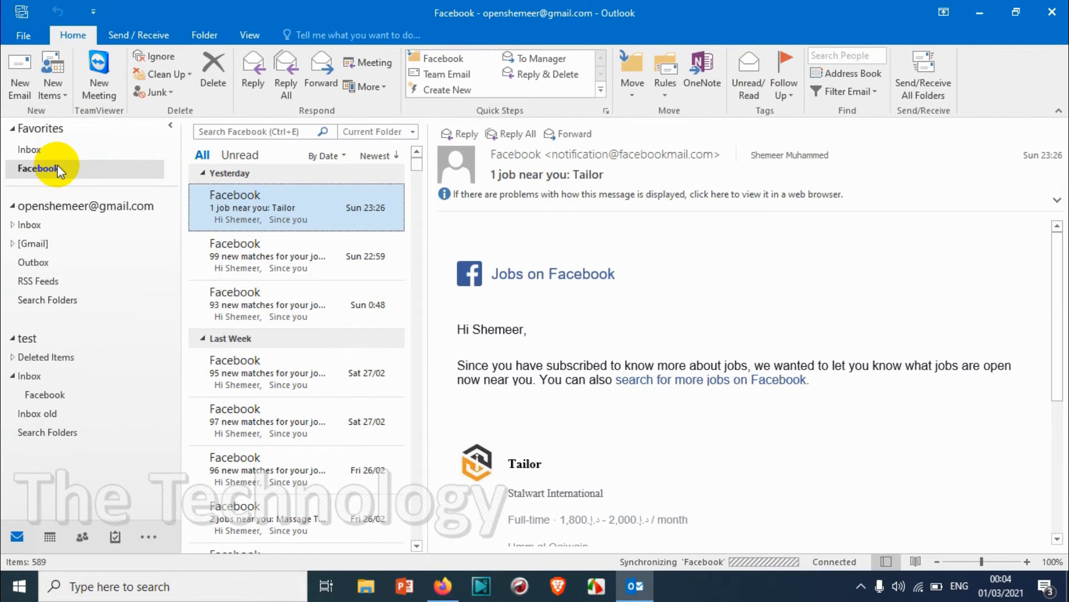
right_click(37, 168)
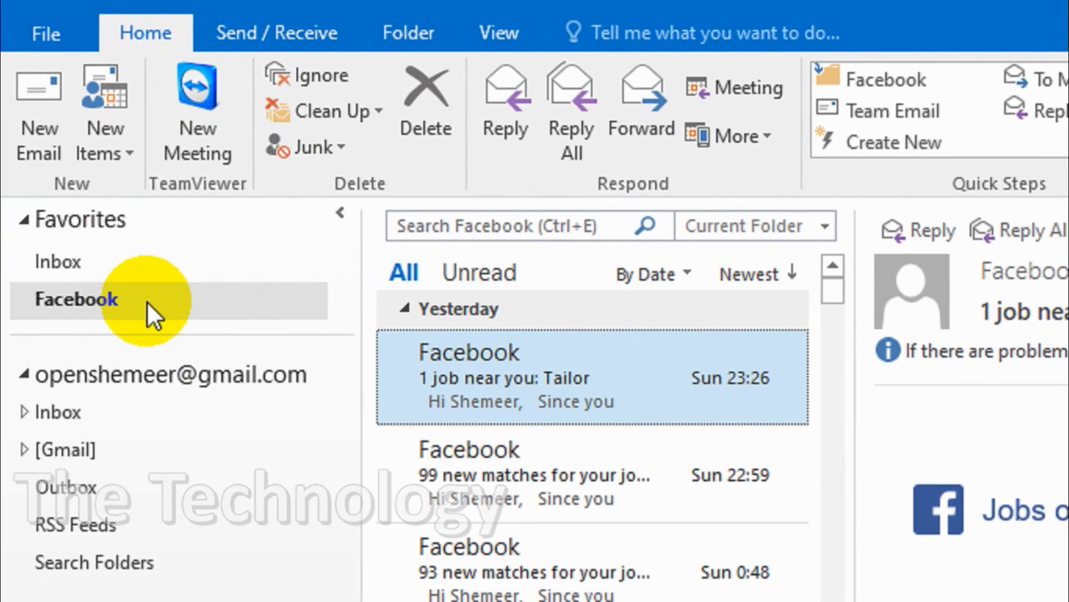
right_click(77, 299)
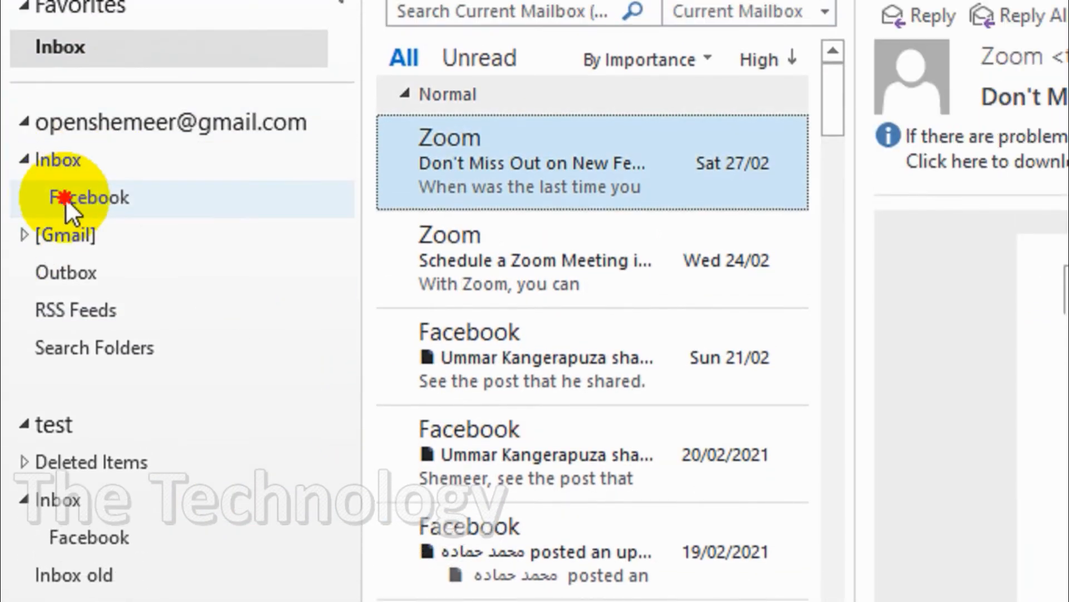
Reopen the Facebook subfolder and view Show in Favorites on the Folder ribbon, returning to Home
left_click(88, 197)
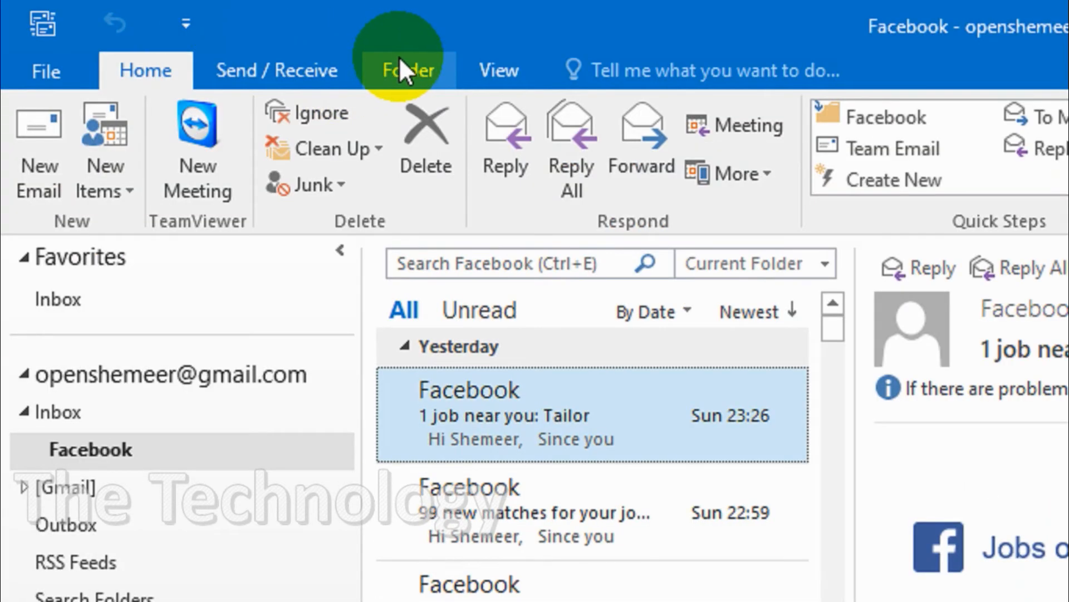
left_click(408, 69)
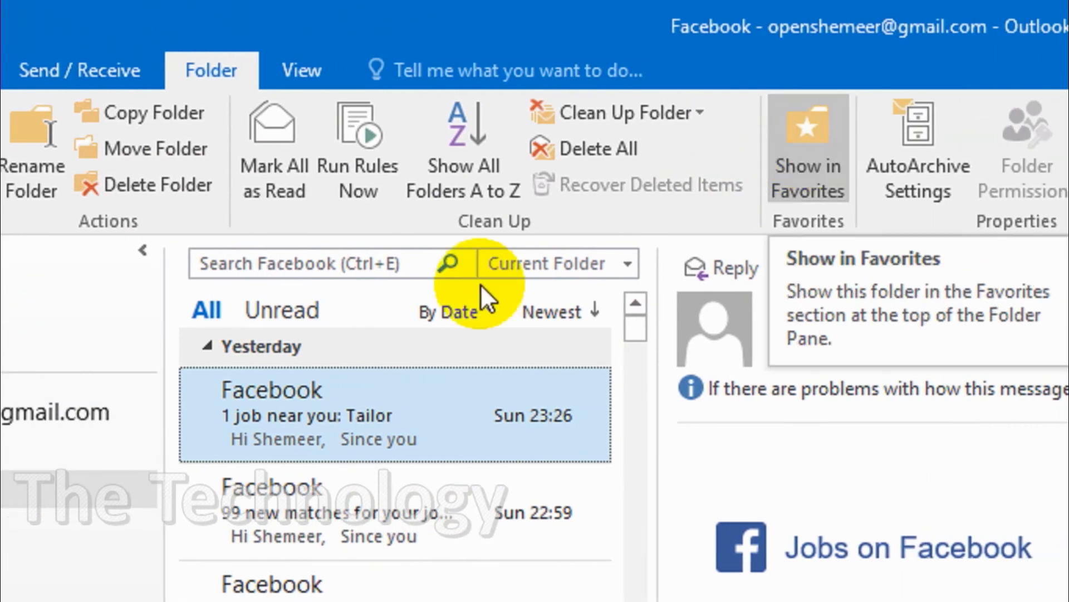
mouse_move(768, 132)
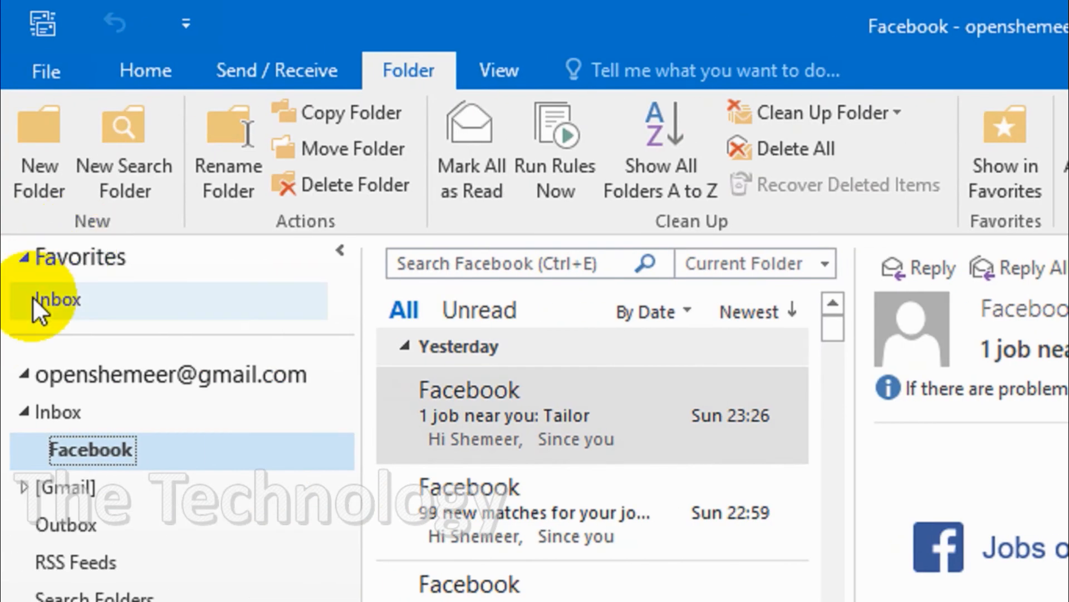
mouse_move(41, 20)
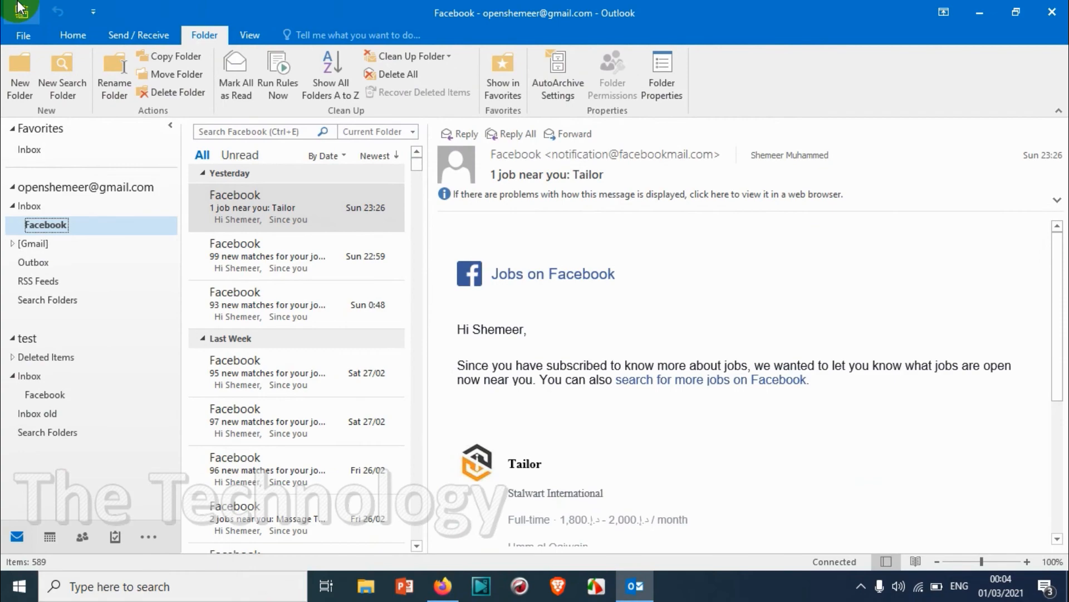
left_click(73, 34)
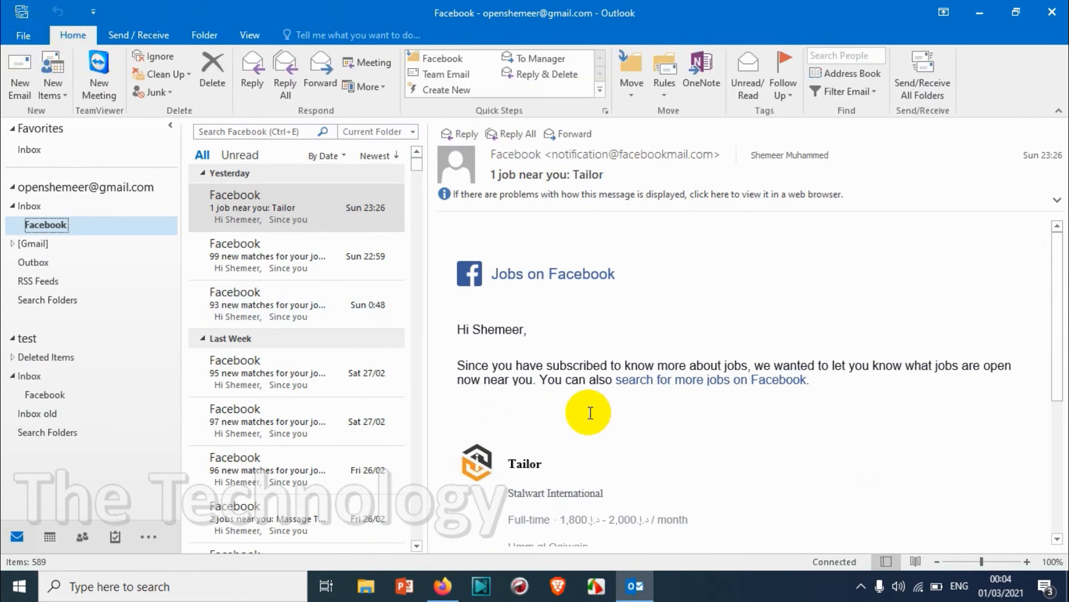